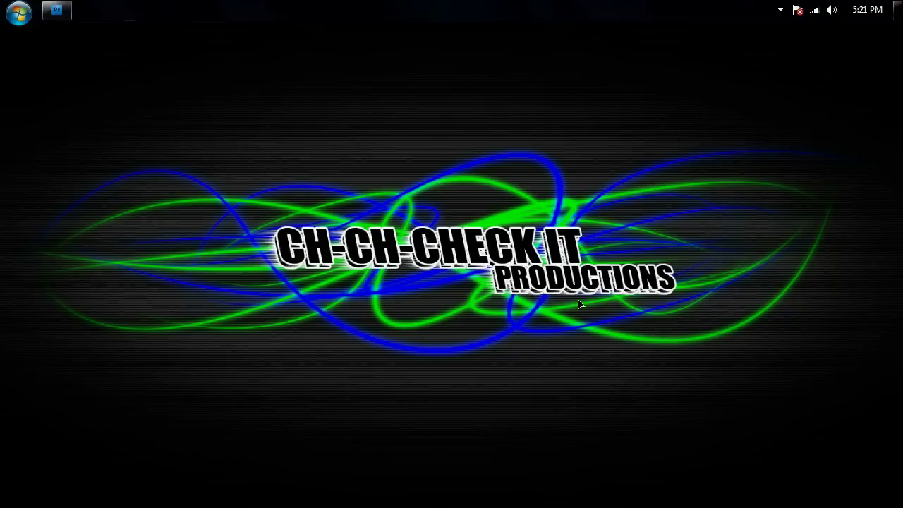
Step: Launch Photoshop CS4 from the dock and bring its empty workspace to the front
{"action": "left_click", "coordinate": [236, 462]}
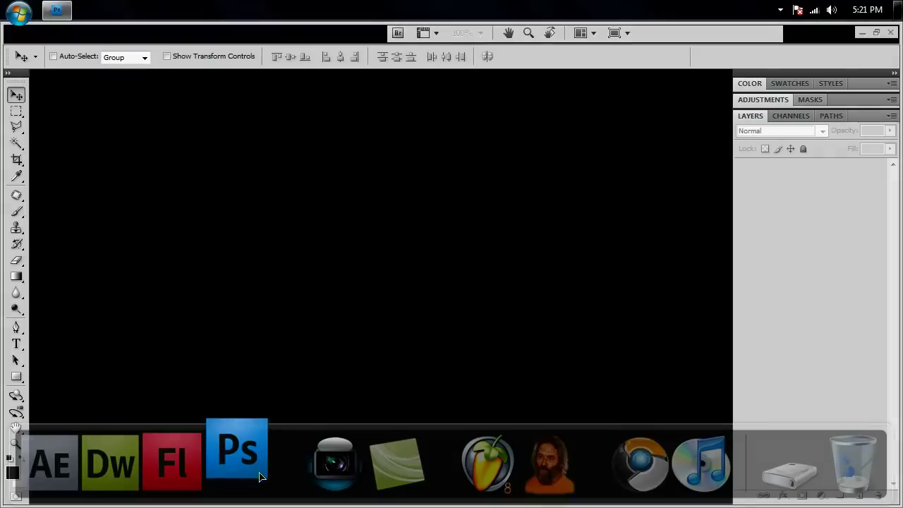
{"action": "left_click", "coordinate": [237, 452]}
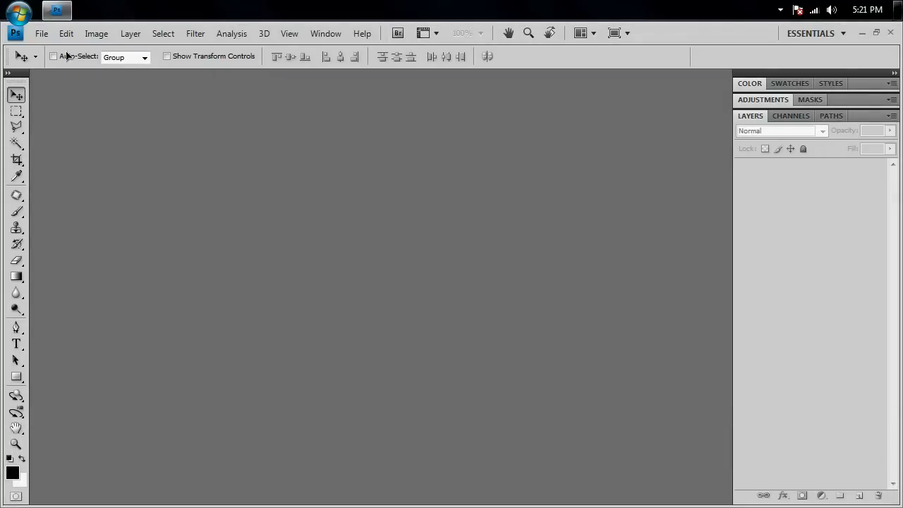
Step: Create a new 1280×720 pixel document with a white background
{"action": "left_click", "coordinate": [40, 34]}
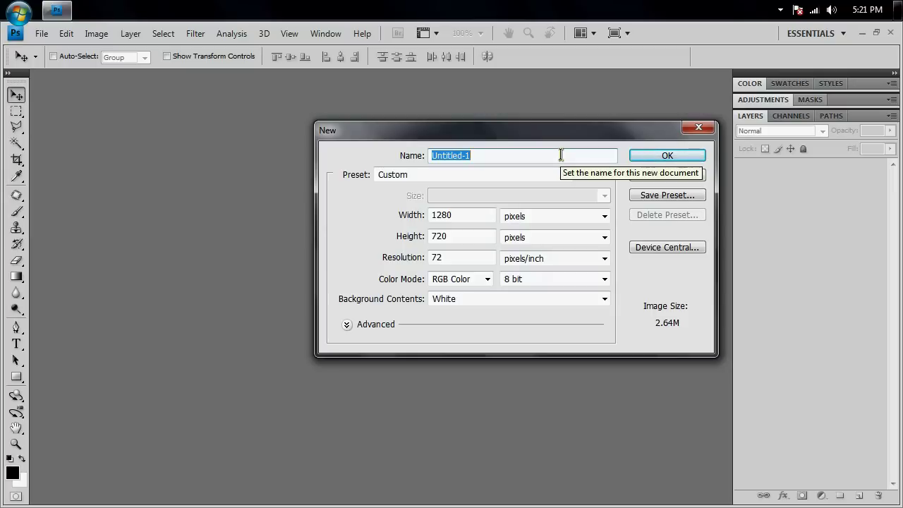
{"action": "left_click", "coordinate": [665, 155]}
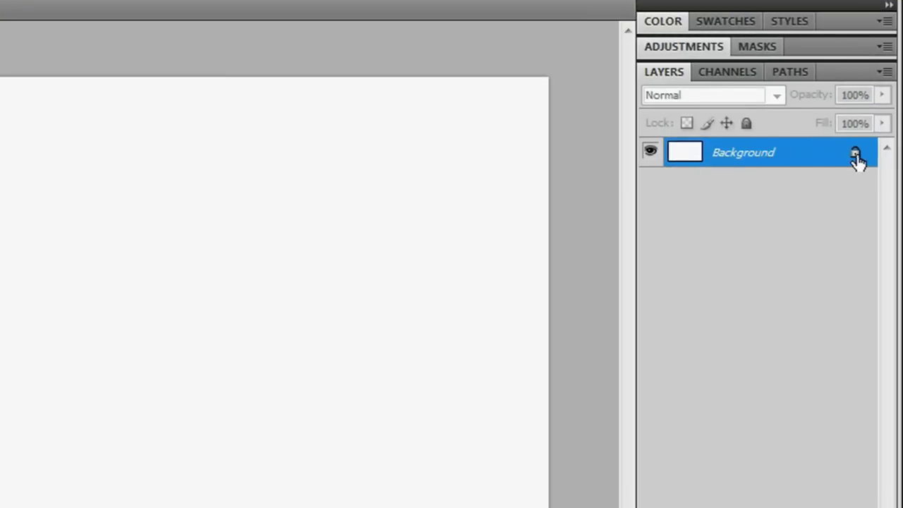
Step: Convert the Background to an ordinary layer and fill it with solid black
{"action": "left_click", "coordinate": [855, 152]}
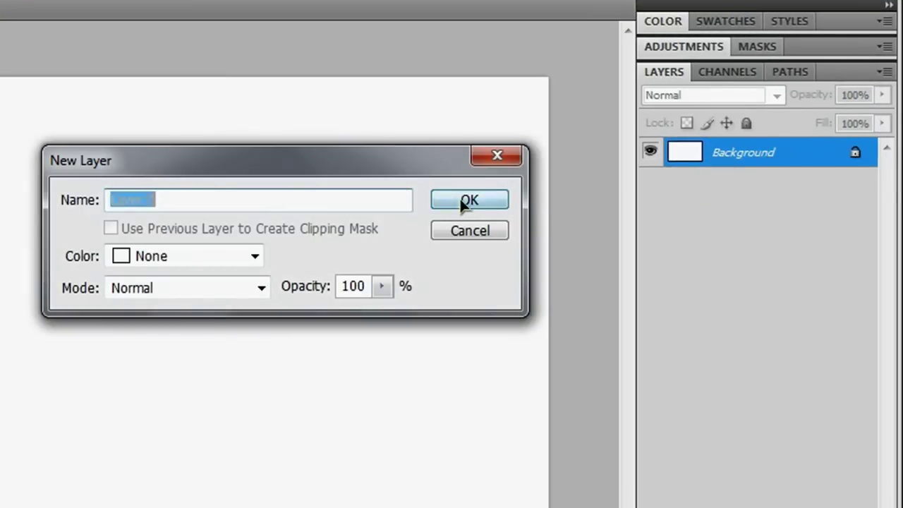
{"action": "left_click", "coordinate": [469, 201]}
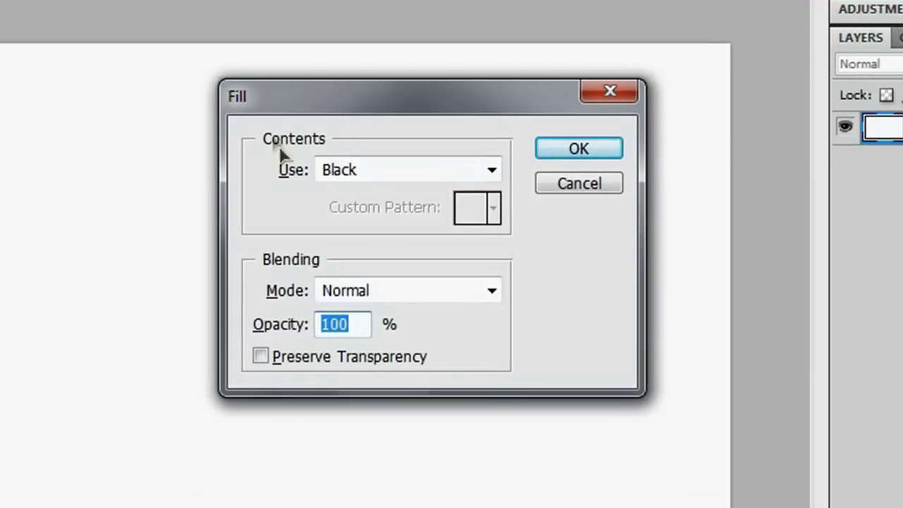
{"action": "left_click", "coordinate": [491, 169]}
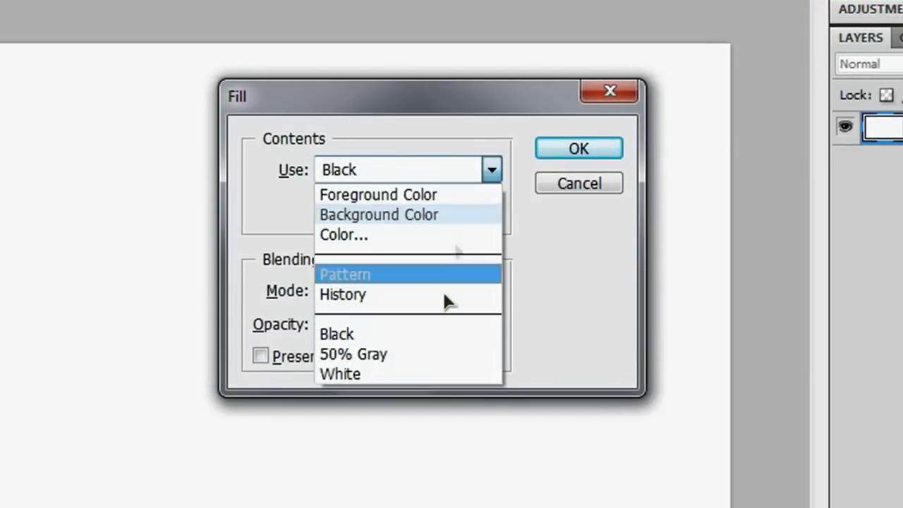
{"action": "left_click", "coordinate": [578, 149]}
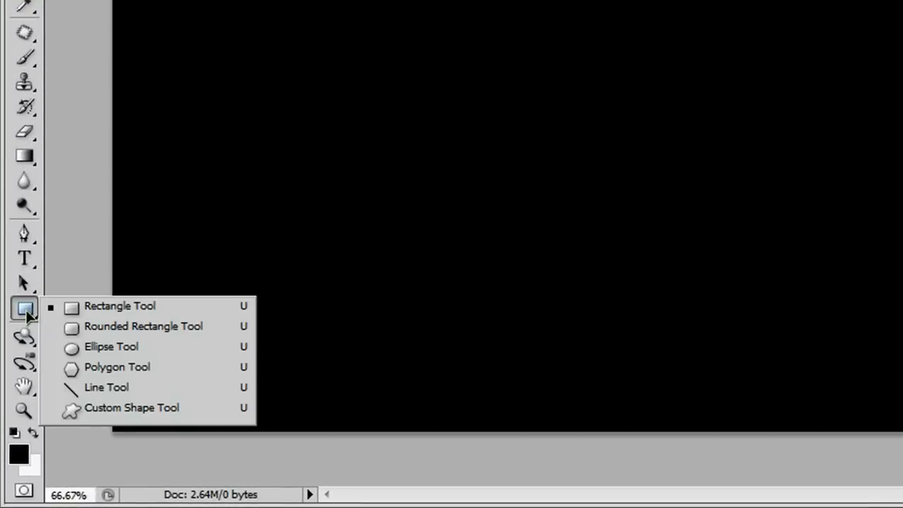
{"action": "mouse_move", "coordinate": [141, 313]}
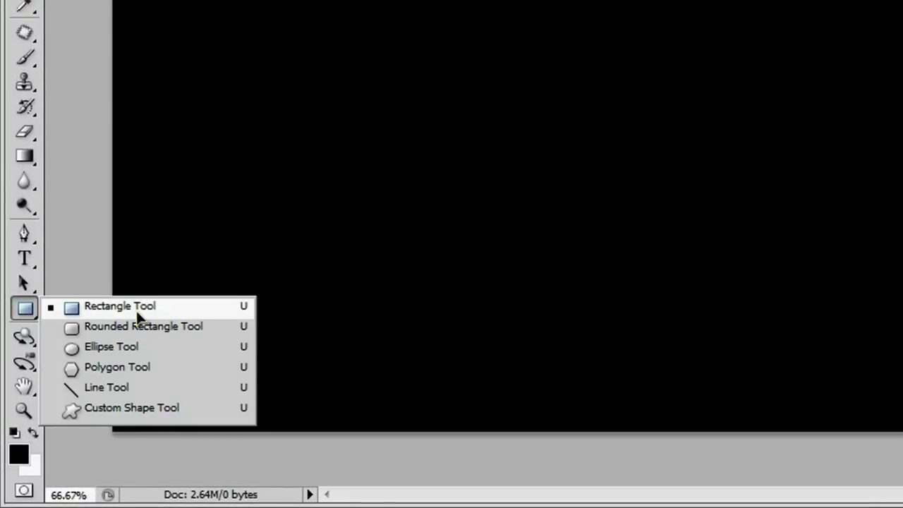
{"action": "mouse_move", "coordinate": [196, 417]}
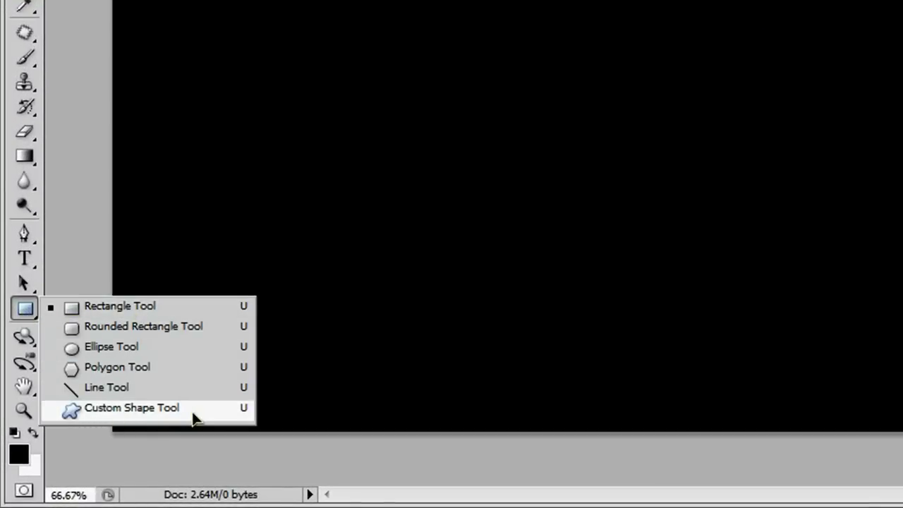
Step: Choose the Custom Shape tool and replace the shape library with the full 'All' set
{"action": "left_click", "coordinate": [133, 407]}
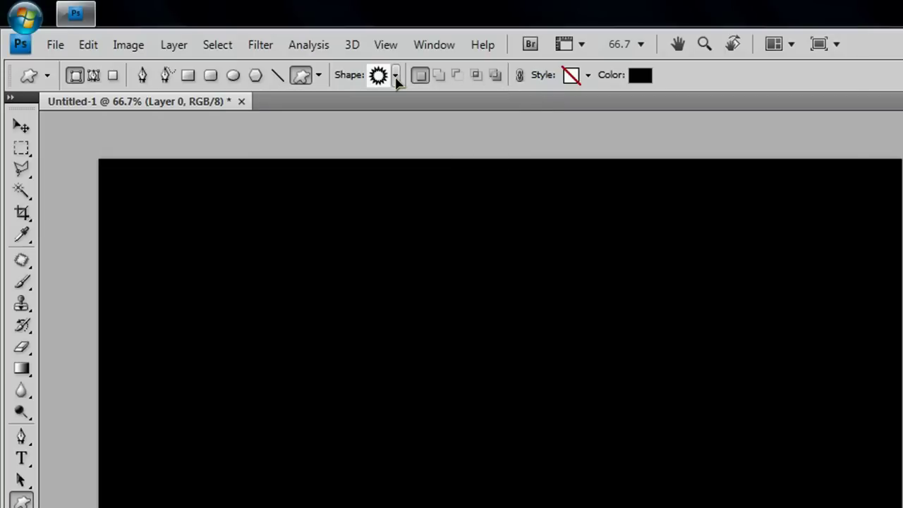
{"action": "left_click", "coordinate": [395, 75]}
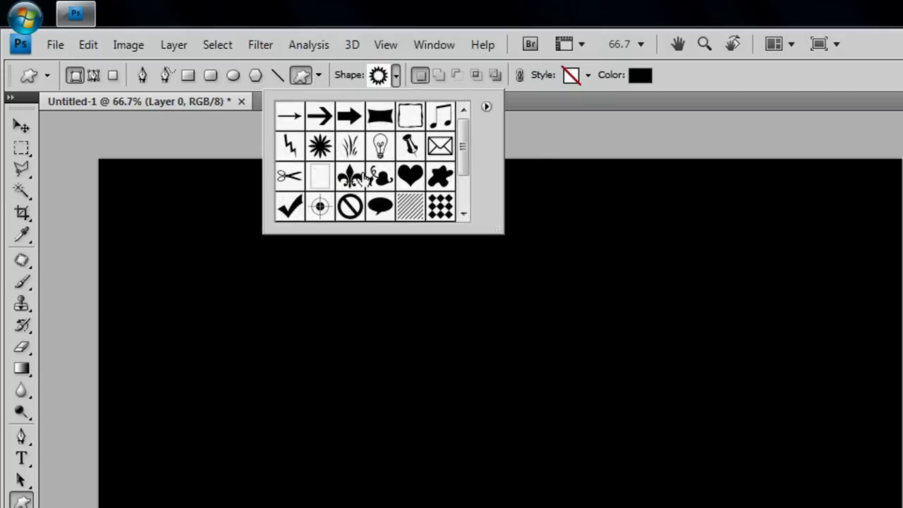
{"action": "left_click", "coordinate": [486, 107]}
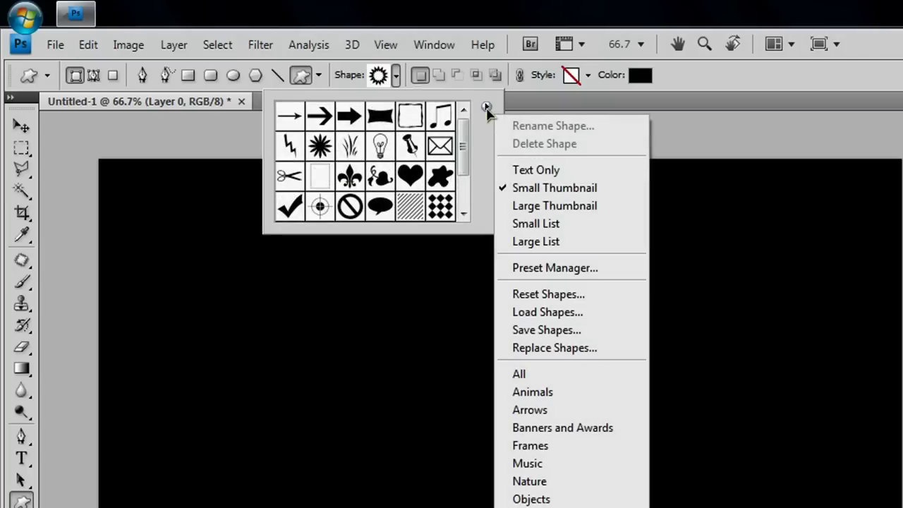
{"action": "mouse_move", "coordinate": [519, 374]}
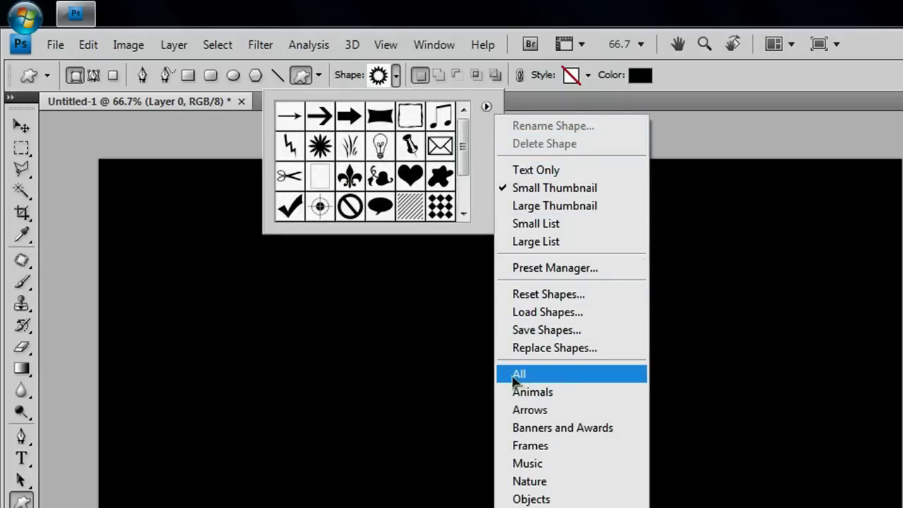
{"action": "left_click", "coordinate": [519, 373]}
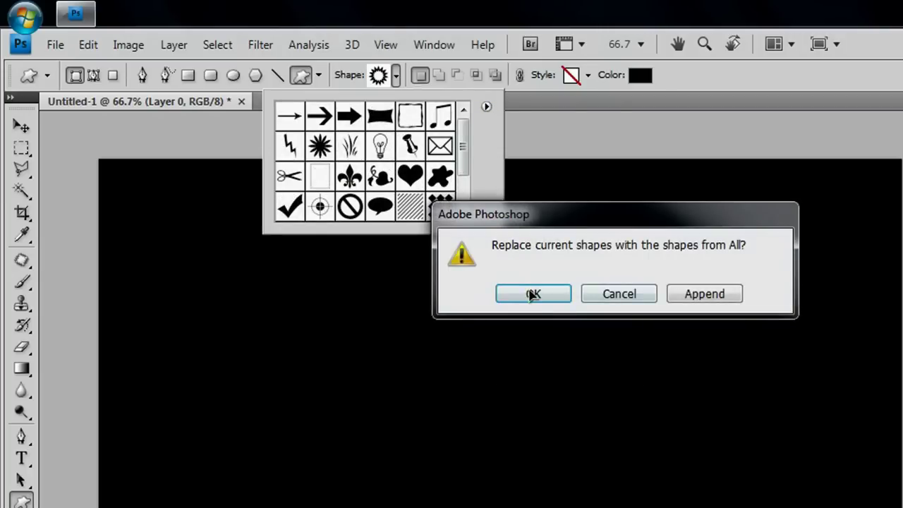
{"action": "left_click", "coordinate": [533, 293]}
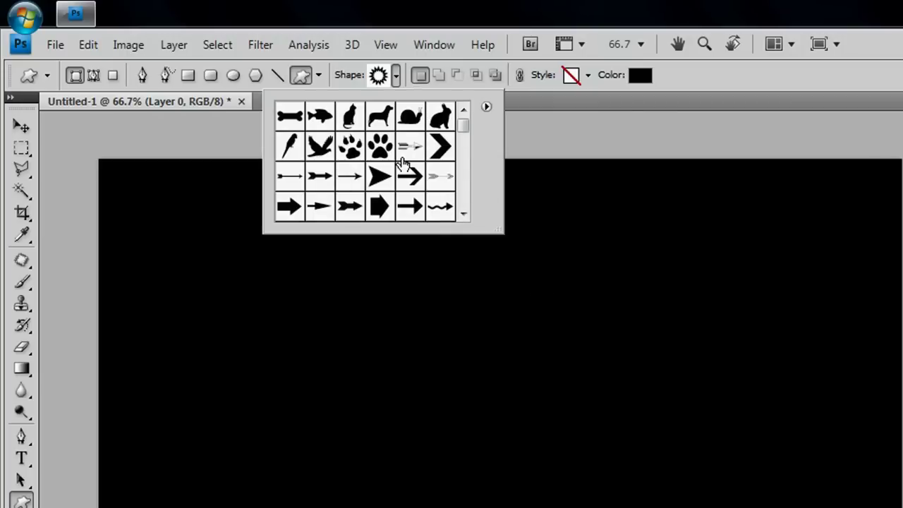
{"action": "scroll", "scroll_direction": "down", "scroll_amount": 3}
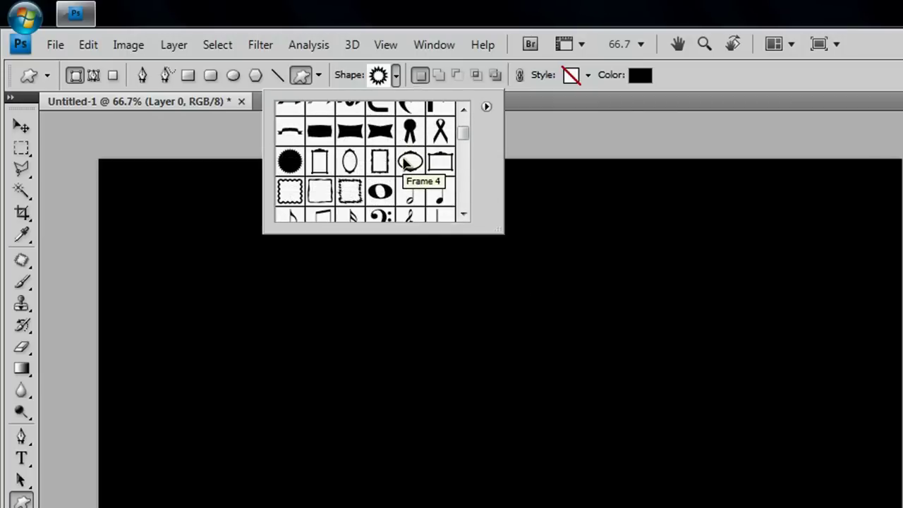
{"action": "scroll", "scroll_direction": "down", "scroll_amount": 3}
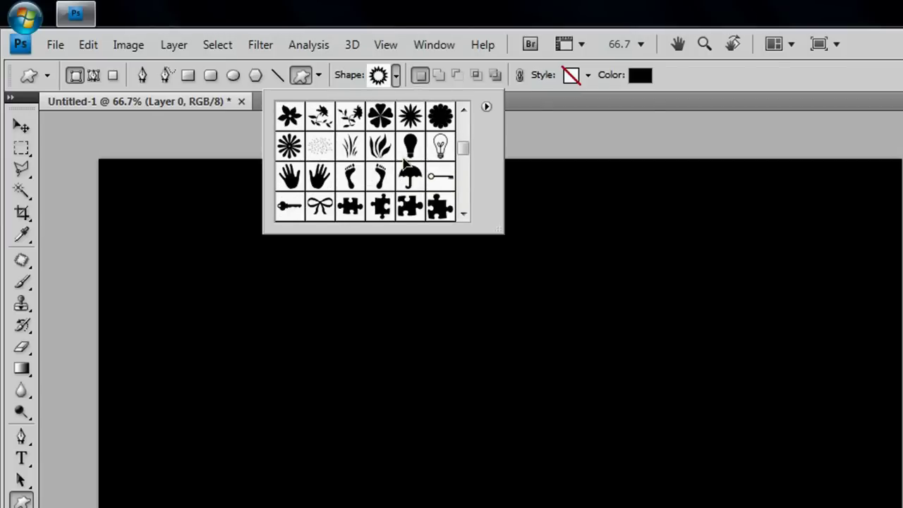
{"action": "scroll", "scroll_direction": "down", "scroll_amount": 3}
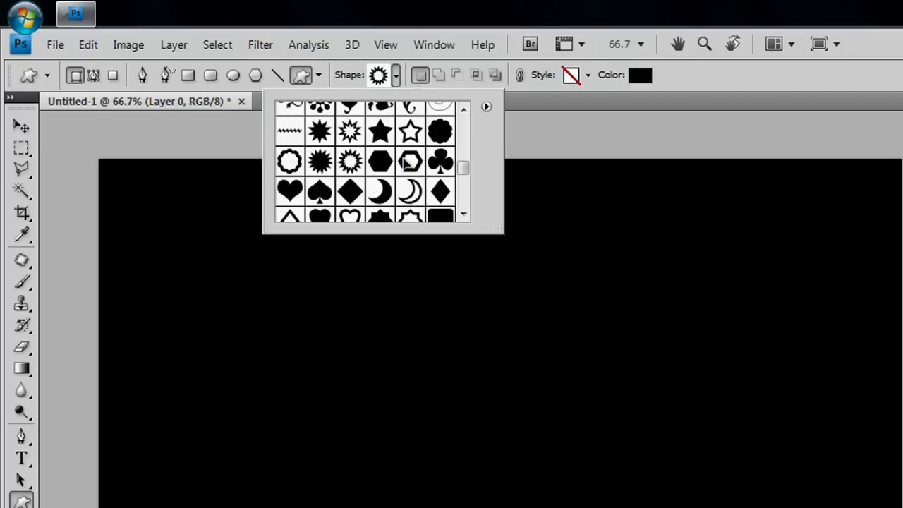
{"action": "mouse_move", "coordinate": [410, 161]}
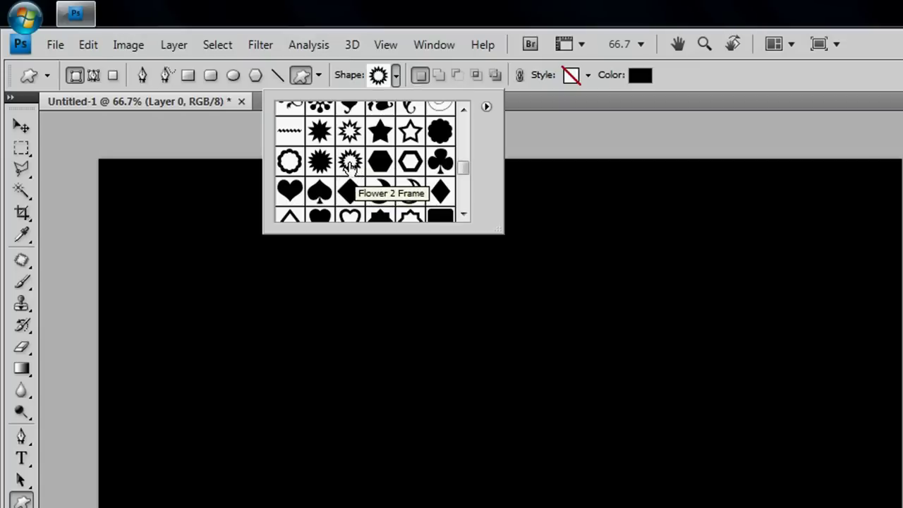
Step: Pick the Flower 2 Frame shape and set the foreground colour to pure white (255,255,255)
{"action": "left_click", "coordinate": [350, 160]}
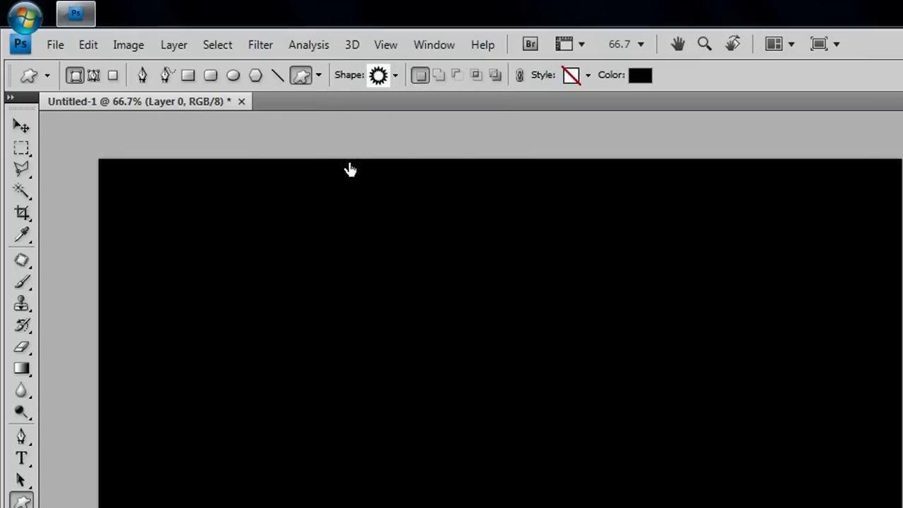
{"action": "mouse_move", "coordinate": [632, 85]}
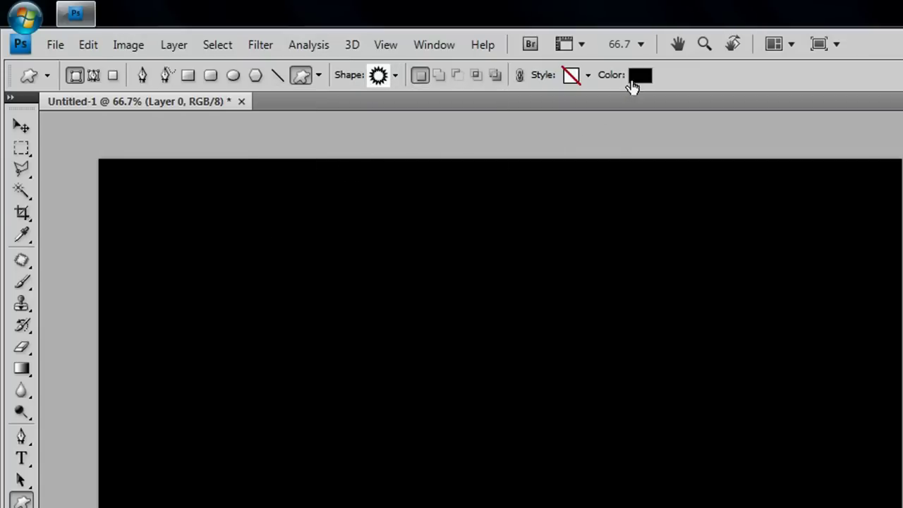
{"action": "left_click", "coordinate": [638, 75]}
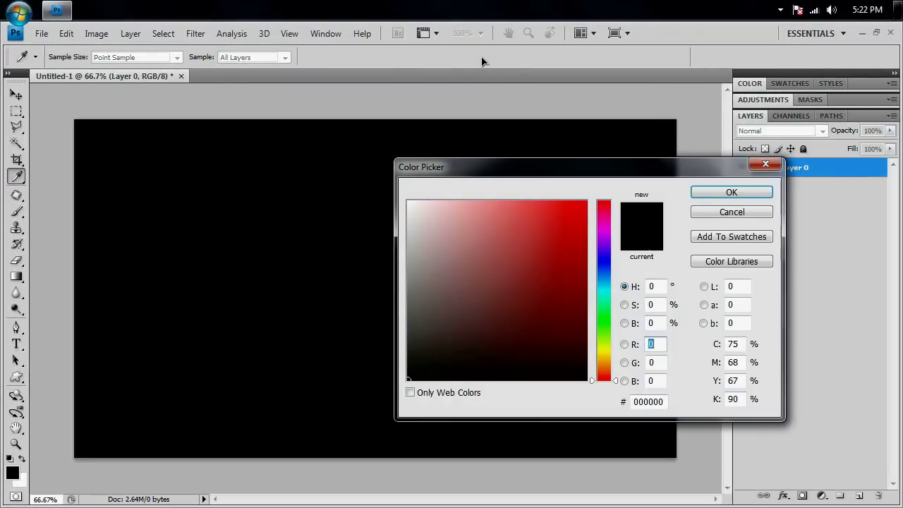
{"action": "left_click", "coordinate": [455, 254]}
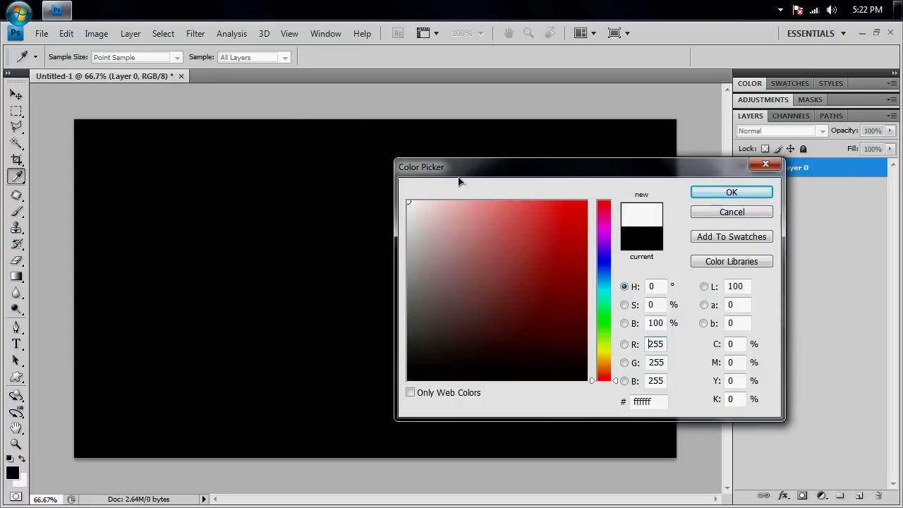
{"action": "left_click", "coordinate": [731, 192]}
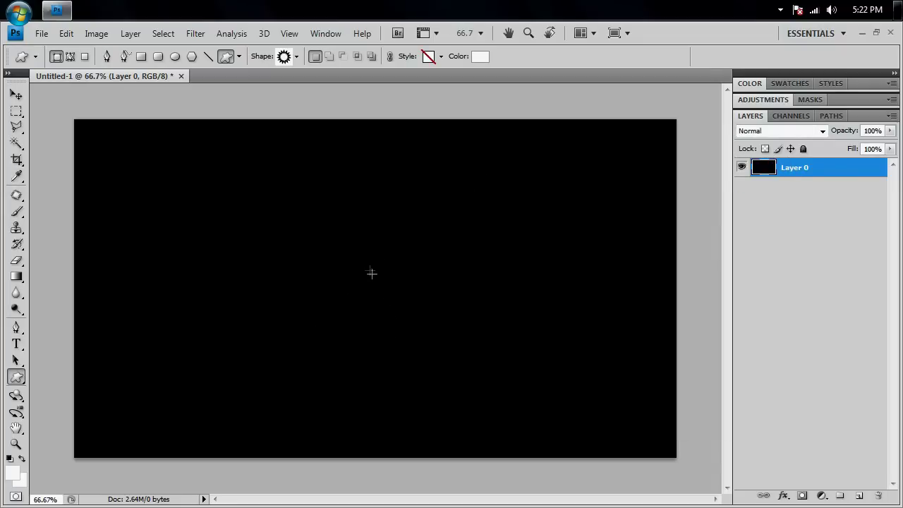
{"action": "mouse_move", "coordinate": [371, 282]}
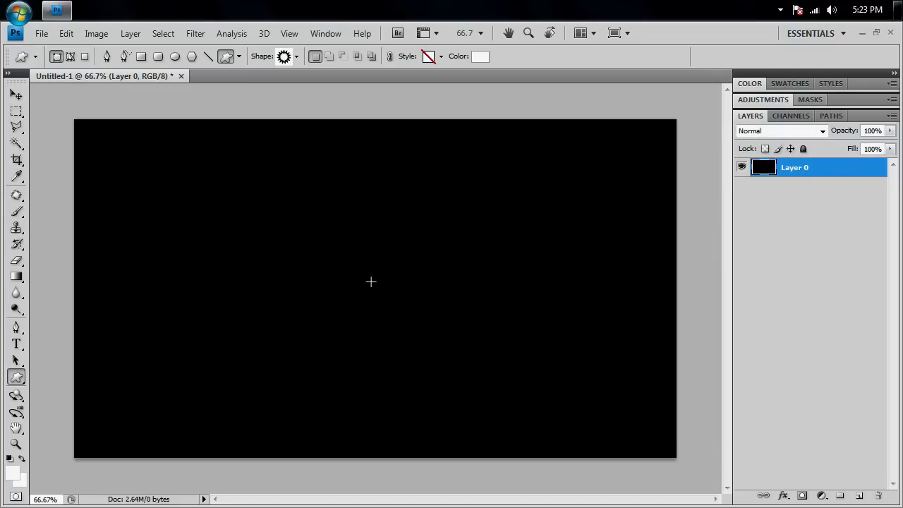
Step: Draw the white flower frame shape on its own layer left of the canvas centre
{"action": "left_click_drag", "start_coordinate": [373, 280], "coordinate": [423, 332]}
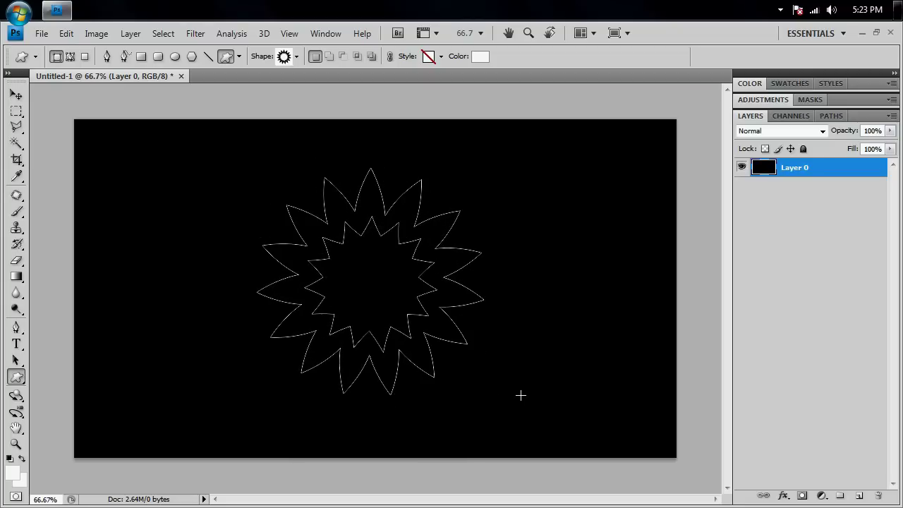
{"action": "left_click_drag", "start_coordinate": [521, 395], "coordinate": [564, 417]}
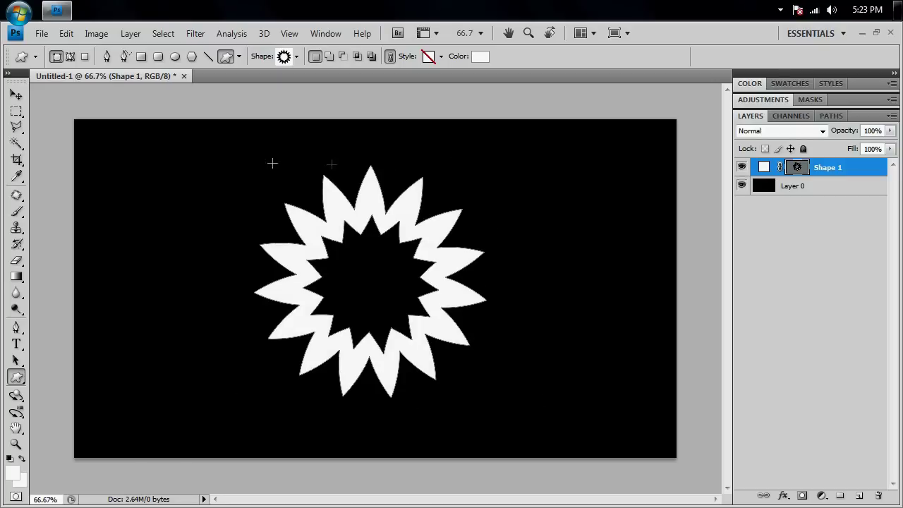
{"action": "mouse_move", "coordinate": [440, 409]}
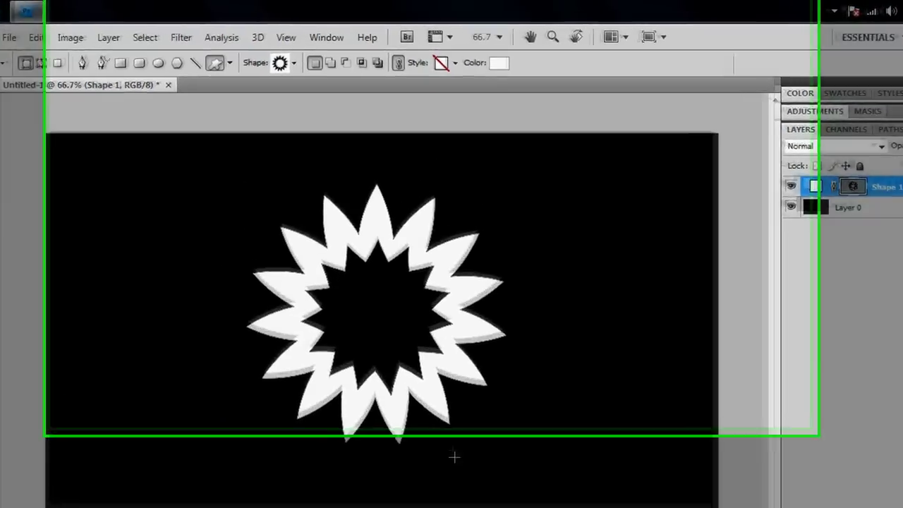
Step: Rasterize the flower and apply a Radial Blur of Amount 50, Zoom, Best quality
{"action": "left_click", "coordinate": [181, 36]}
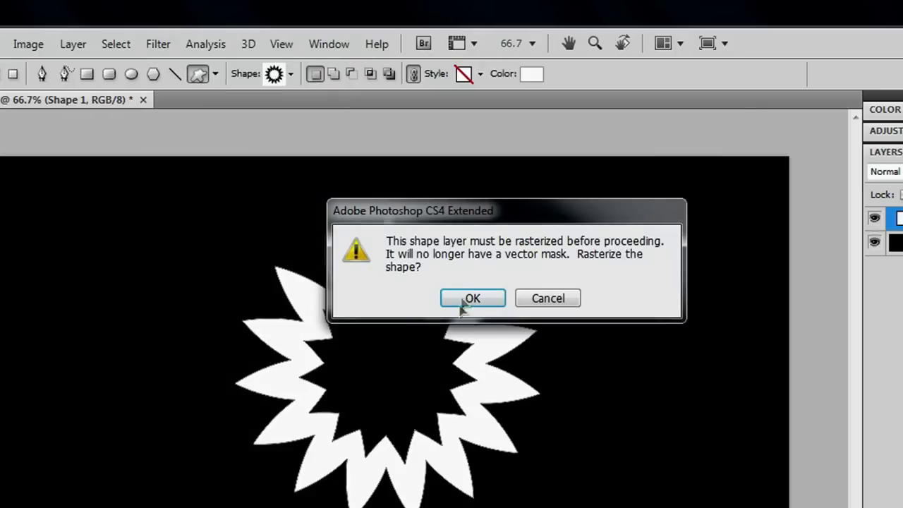
{"action": "left_click", "coordinate": [471, 298]}
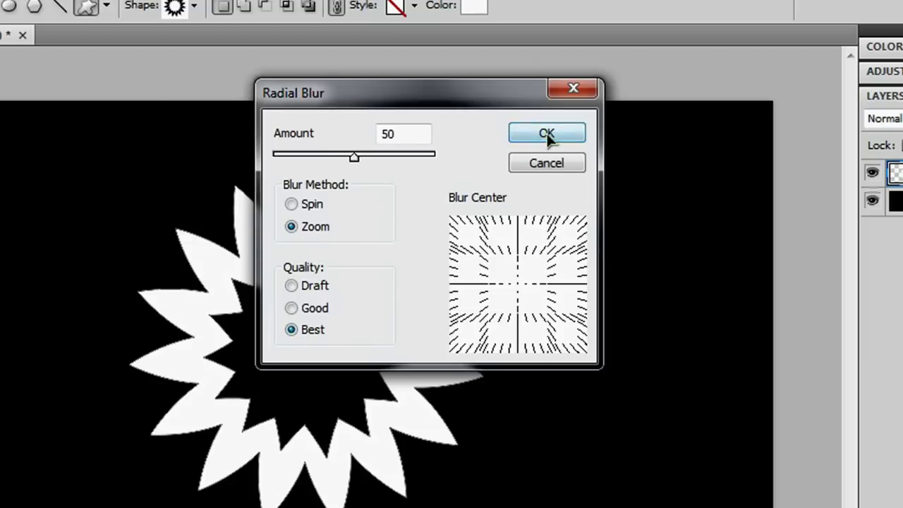
{"action": "left_click", "coordinate": [547, 133]}
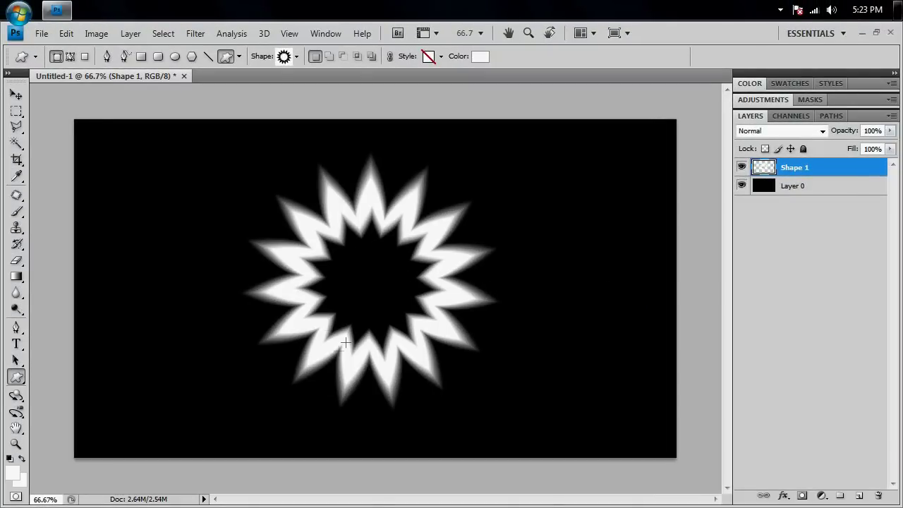
{"action": "mouse_move", "coordinate": [491, 288]}
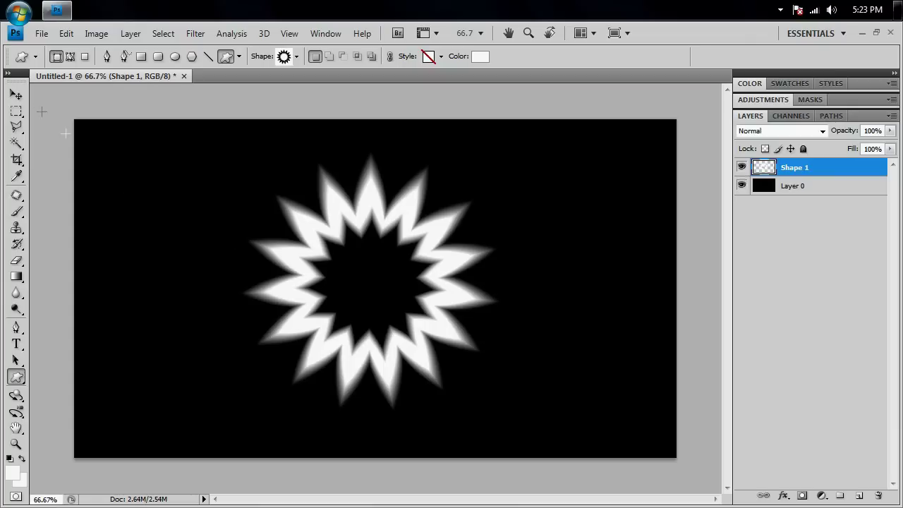
{"action": "left_click", "coordinate": [16, 96]}
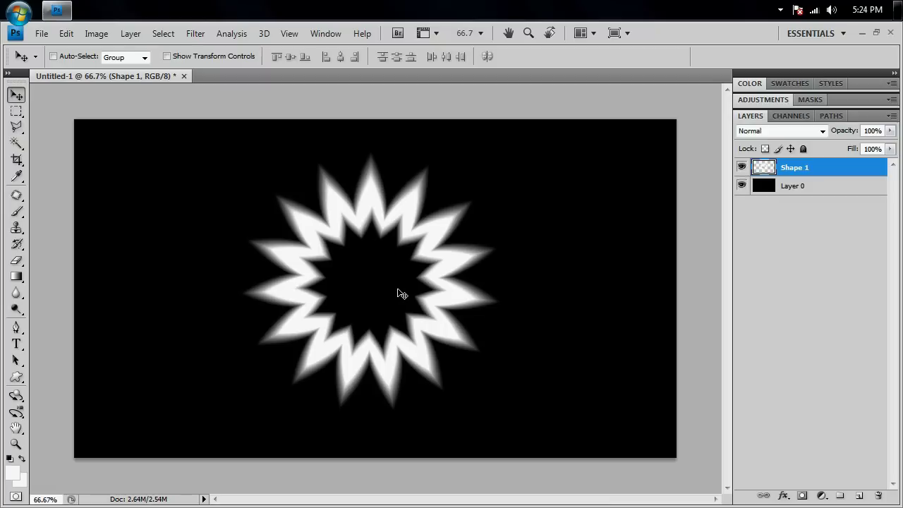
{"action": "mouse_move", "coordinate": [426, 289]}
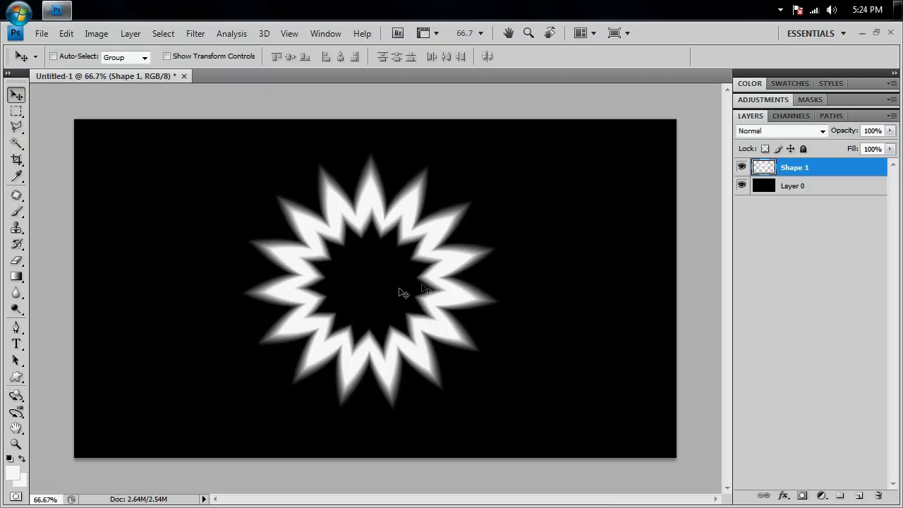
Step: Merge the Shape 1 flower layer down into the black background layer
{"action": "right_click", "coordinate": [794, 166]}
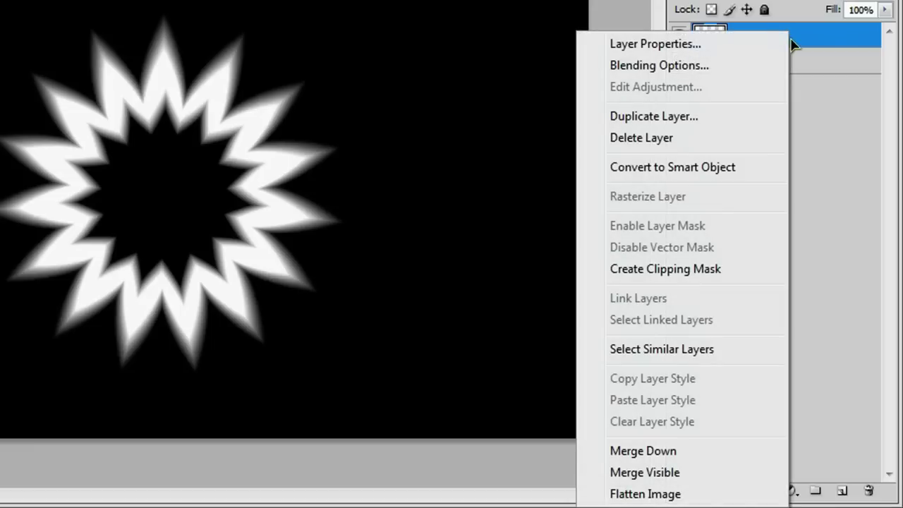
{"action": "mouse_move", "coordinate": [717, 458]}
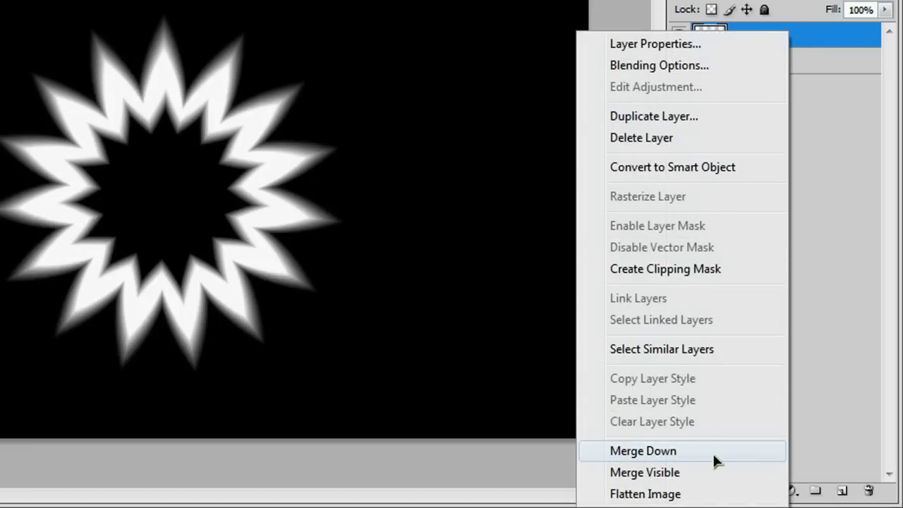
{"action": "left_click", "coordinate": [643, 451]}
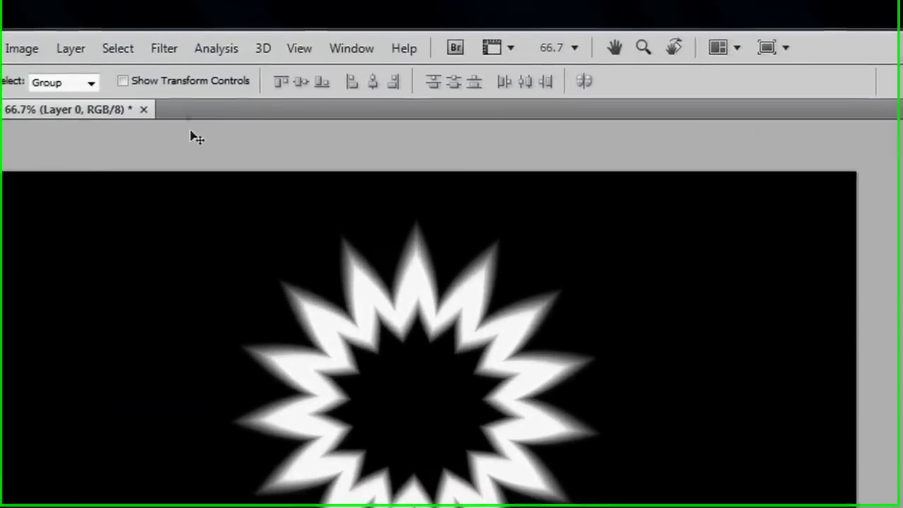
Step: Apply the Sketch > Chrome filter with Detail 10 and Smoothness 10
{"action": "left_click", "coordinate": [163, 48]}
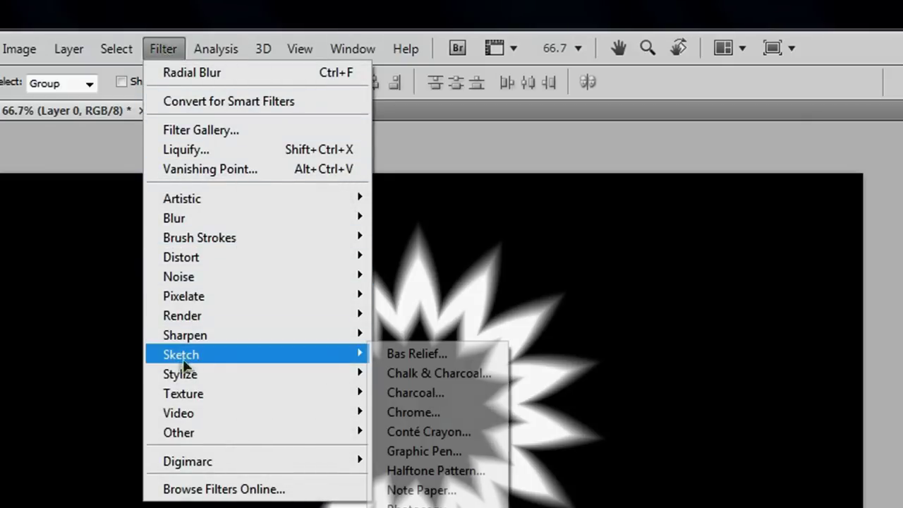
{"action": "left_click", "coordinate": [412, 412]}
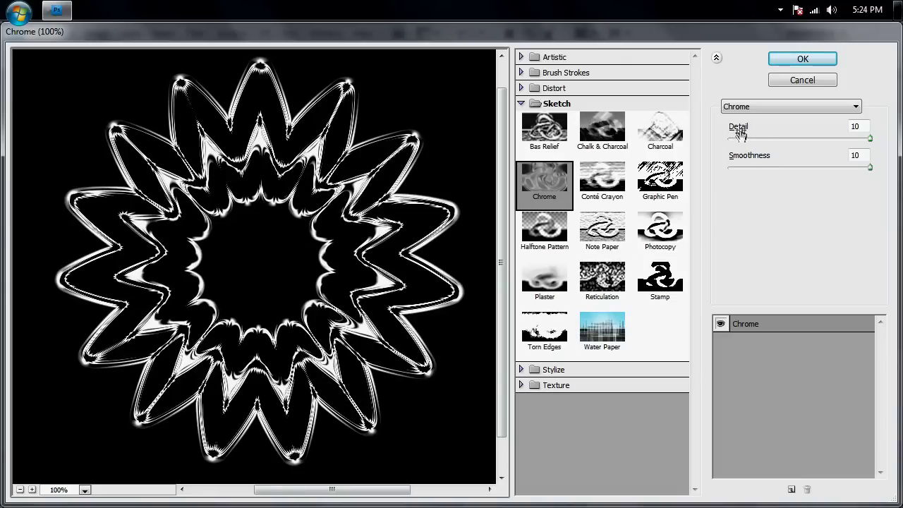
{"action": "left_click_drag", "start_coordinate": [866, 138], "coordinate": [783, 139]}
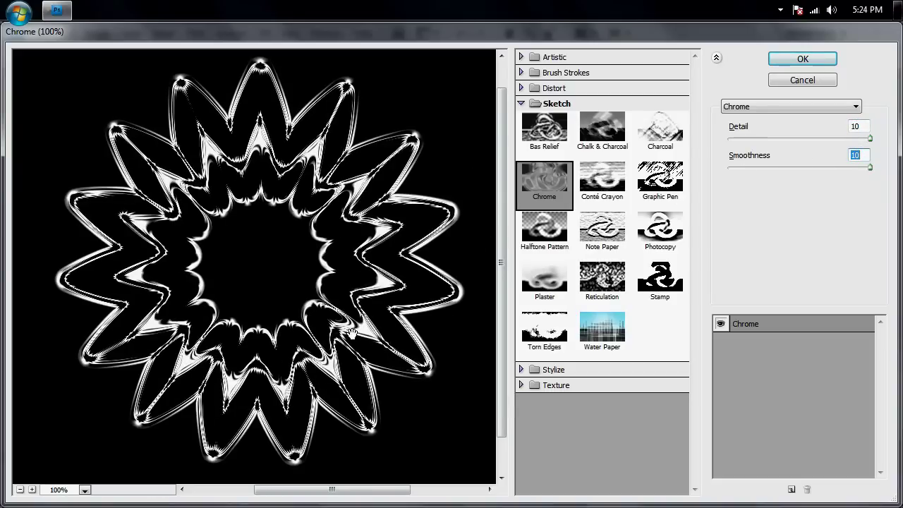
{"action": "left_click", "coordinate": [801, 59]}
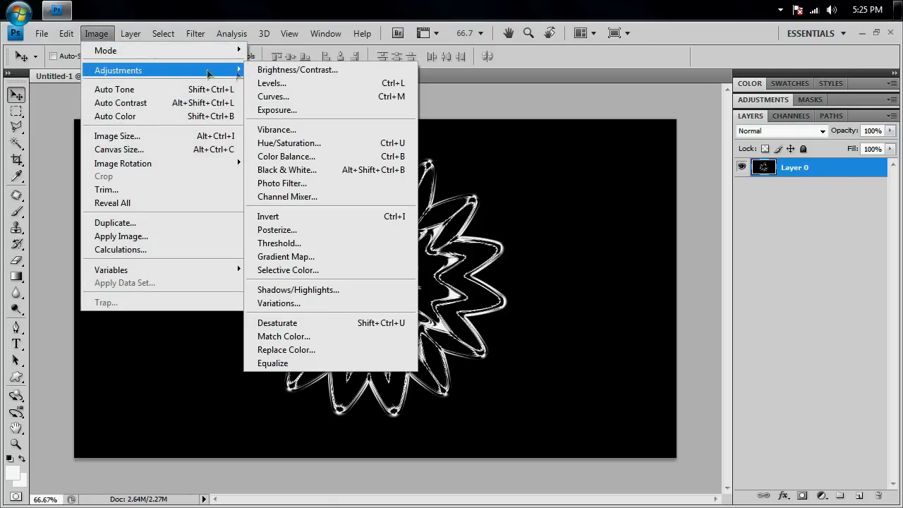
{"action": "mouse_move", "coordinate": [287, 142]}
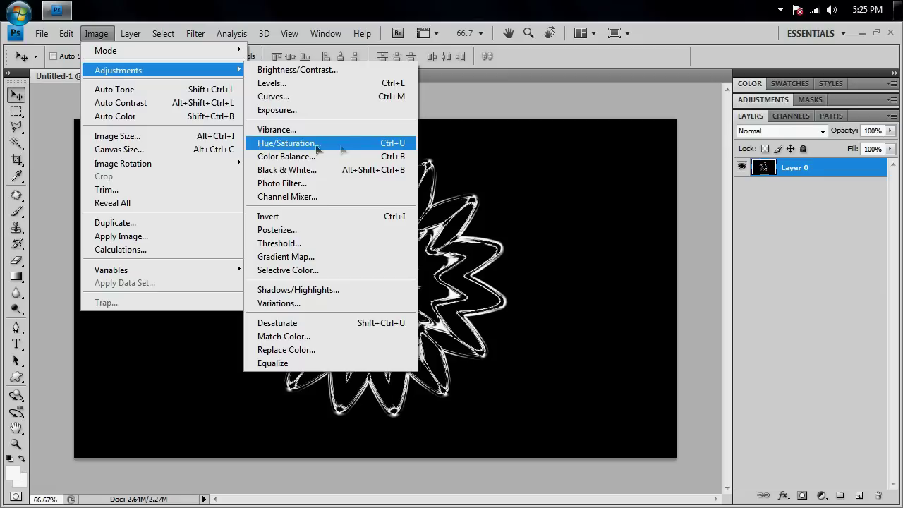
{"action": "mouse_move", "coordinate": [398, 150]}
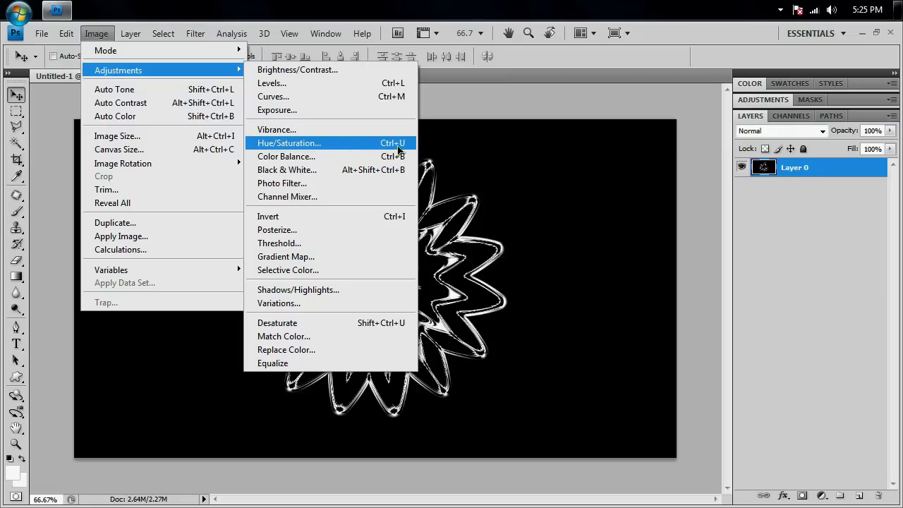
Step: Colorize the flower via Hue/Saturation with Saturation 100 and Hue 199 light blue
{"action": "left_click", "coordinate": [289, 143]}
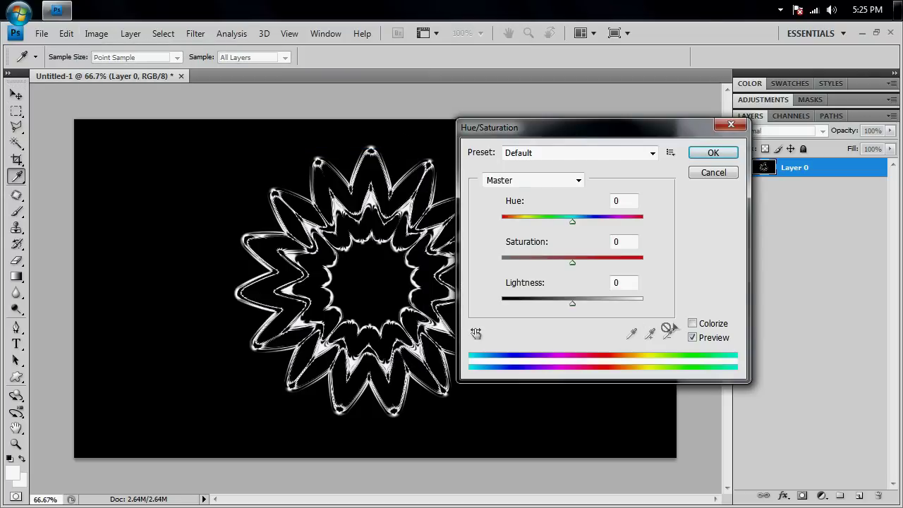
{"action": "left_click", "coordinate": [691, 323]}
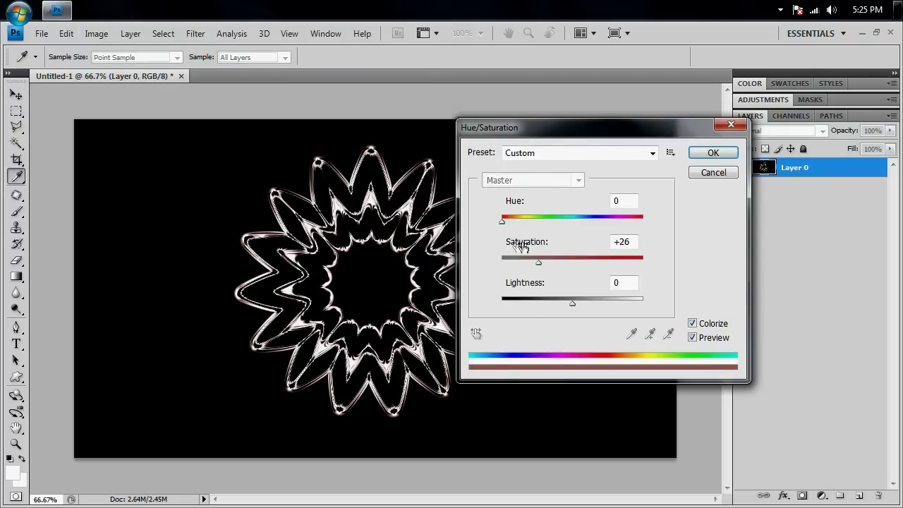
{"action": "left_click_drag", "start_coordinate": [539, 261], "coordinate": [688, 271]}
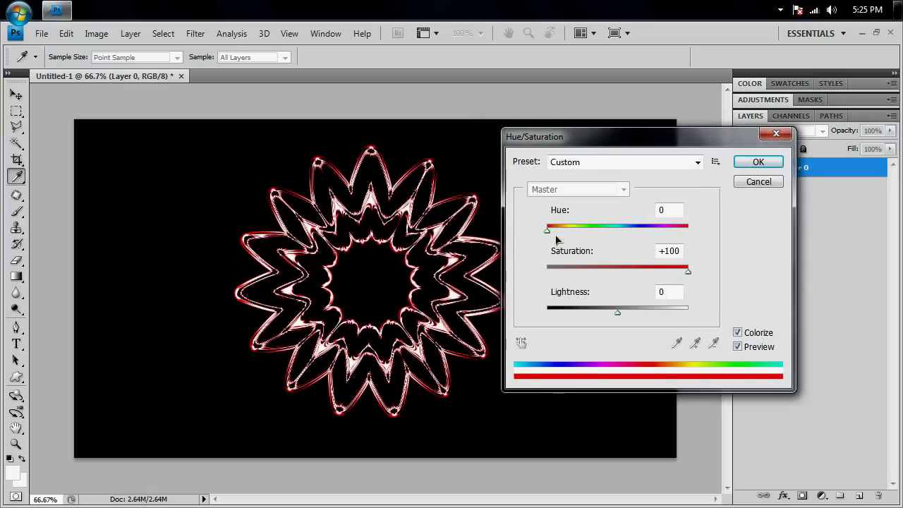
{"action": "left_click_drag", "start_coordinate": [548, 227], "coordinate": [562, 227]}
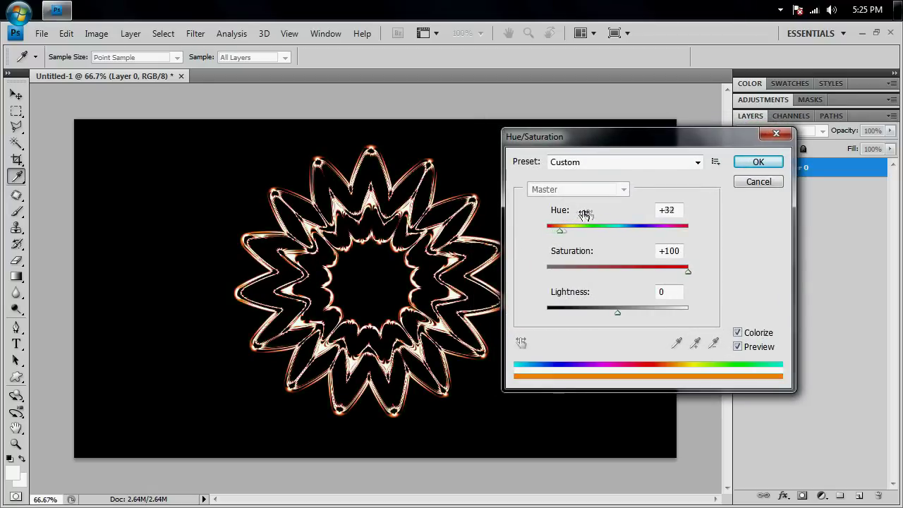
{"action": "left_click_drag", "start_coordinate": [561, 227], "coordinate": [586, 227]}
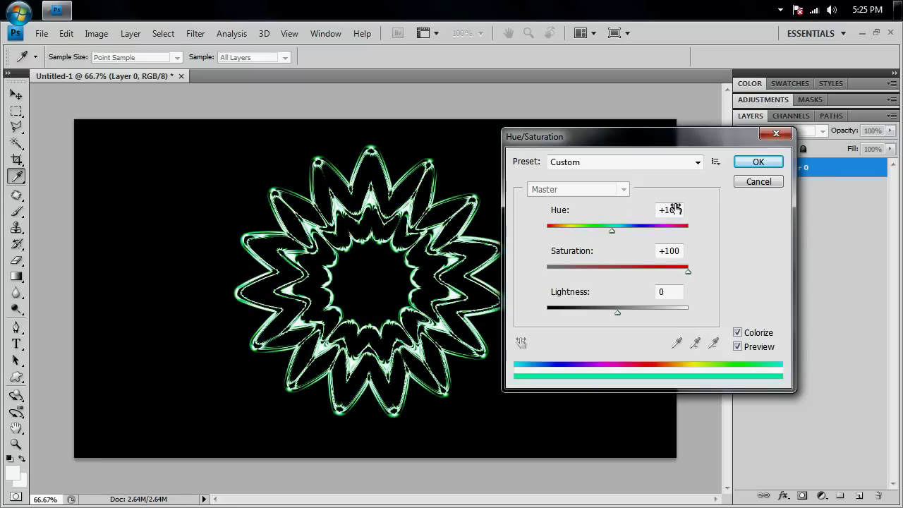
{"action": "left_click_drag", "start_coordinate": [612, 229], "coordinate": [625, 229]}
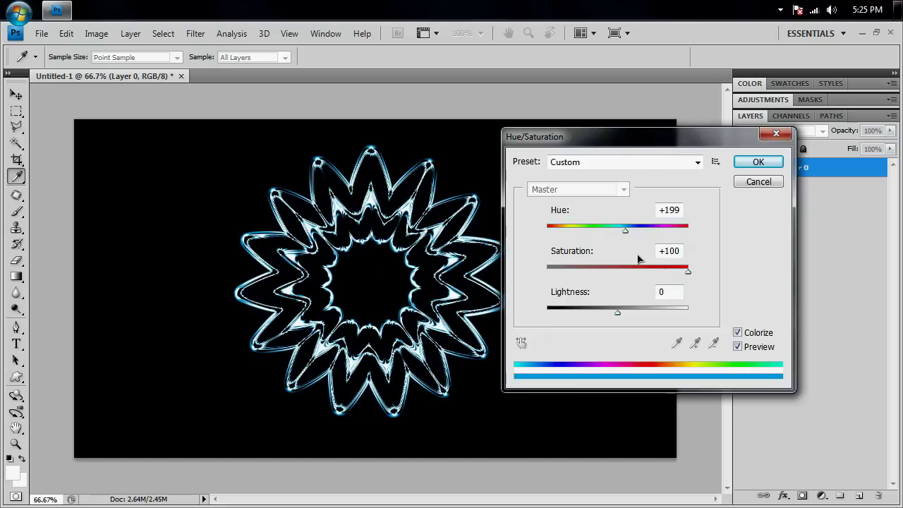
{"action": "mouse_move", "coordinate": [414, 303]}
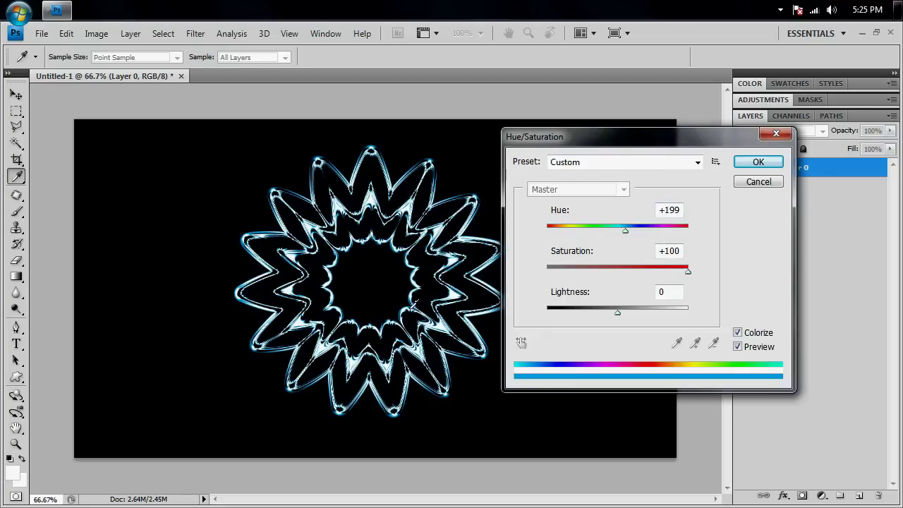
{"action": "left_click", "coordinate": [759, 161]}
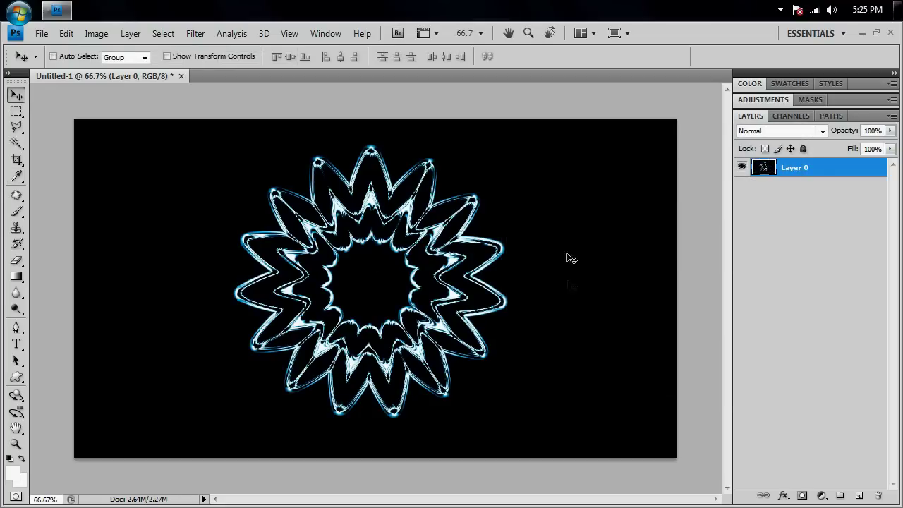
{"action": "mouse_move", "coordinate": [573, 284]}
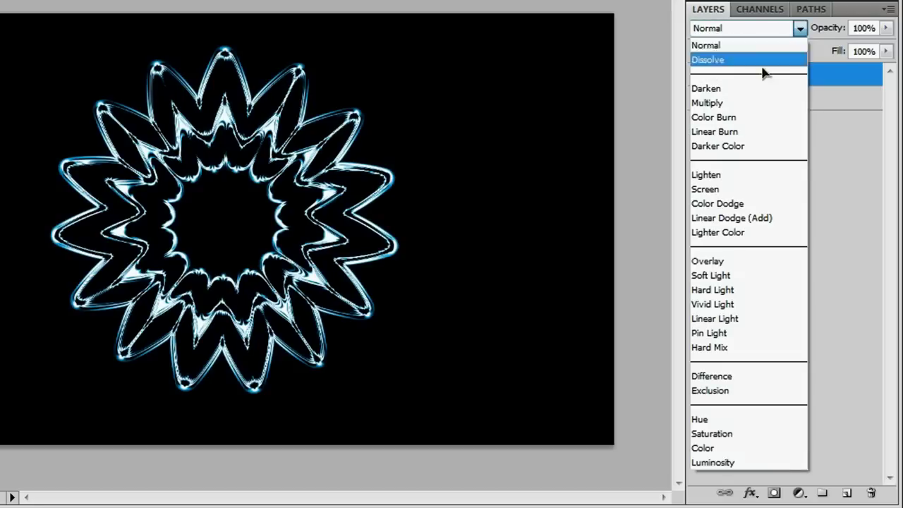
Step: Set Layer 0 copy's blending mode to Screen over the original flower
{"action": "left_click", "coordinate": [705, 189]}
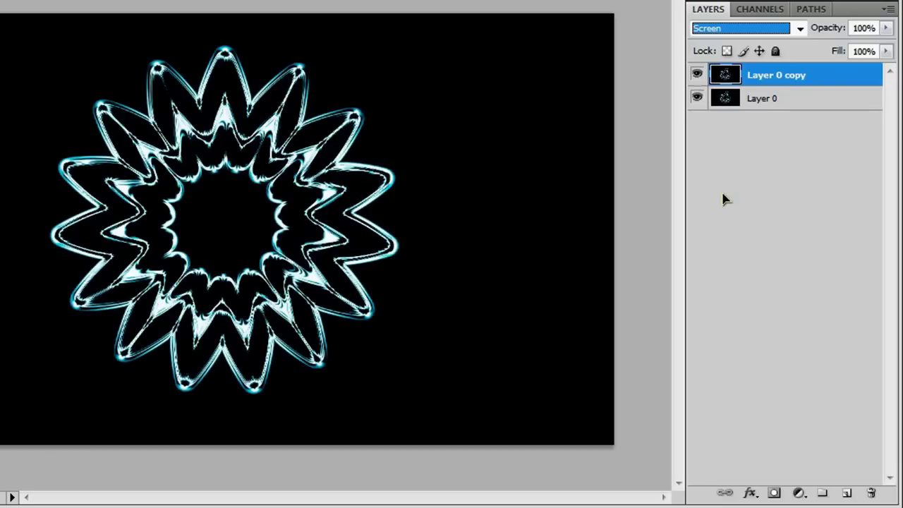
{"action": "mouse_move", "coordinate": [243, 224]}
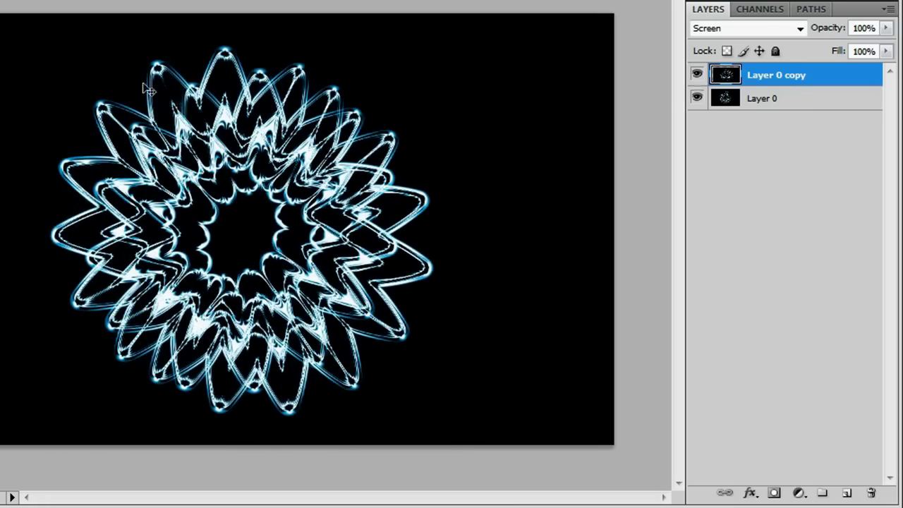
{"action": "mouse_move", "coordinate": [248, 248]}
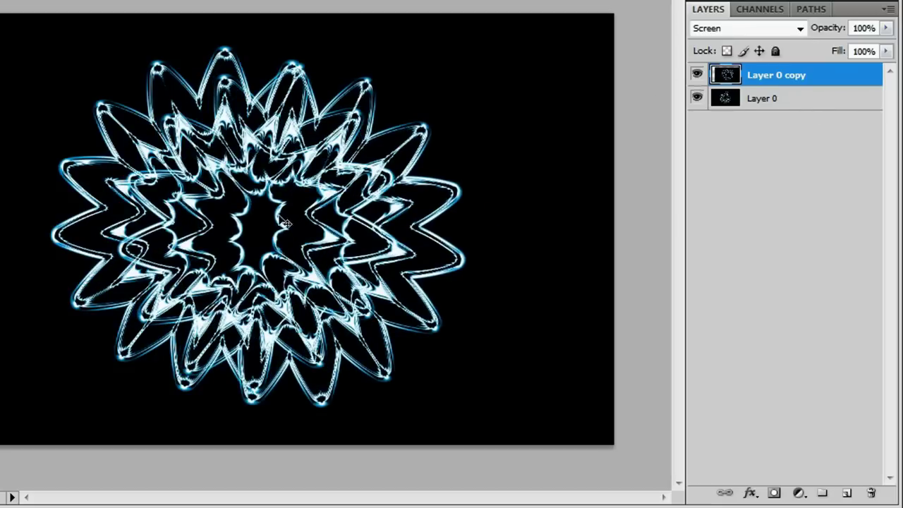
{"action": "mouse_move", "coordinate": [539, 172]}
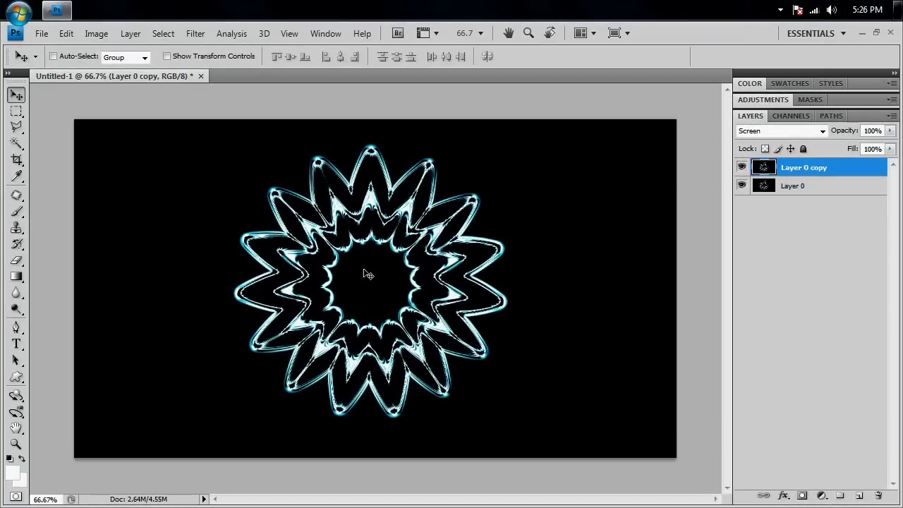
{"action": "mouse_move", "coordinate": [533, 256]}
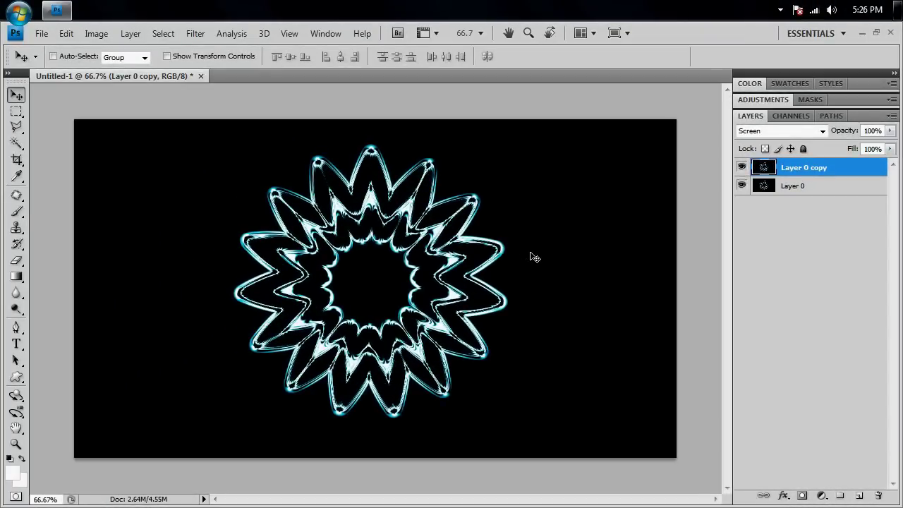
Step: Free Transform the flower copy: rotate about 14° and scale to roughly 81%
{"action": "key", "text": "ctrl+t"}
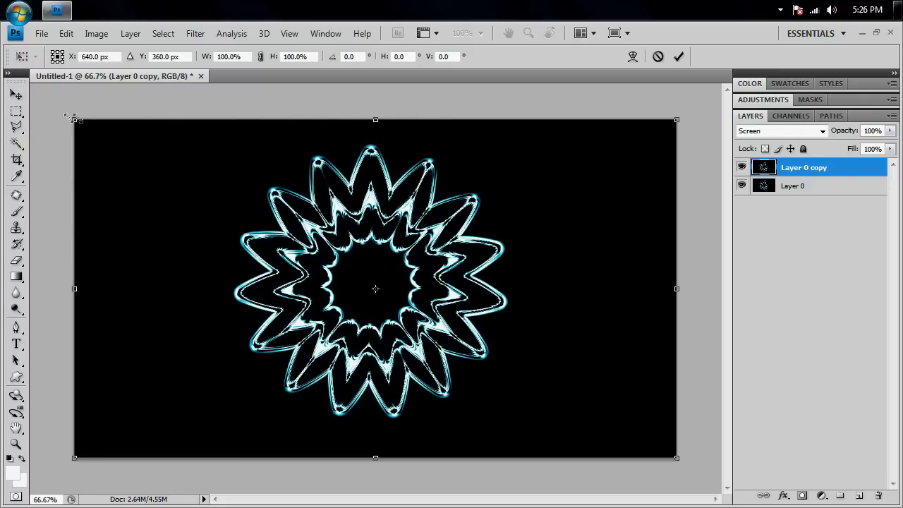
{"action": "mouse_move", "coordinate": [774, 146]}
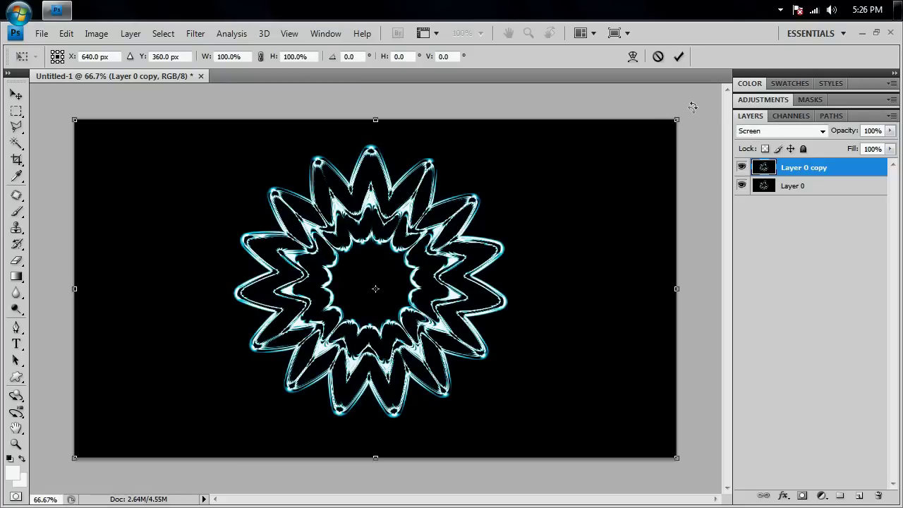
{"action": "mouse_move", "coordinate": [587, 189]}
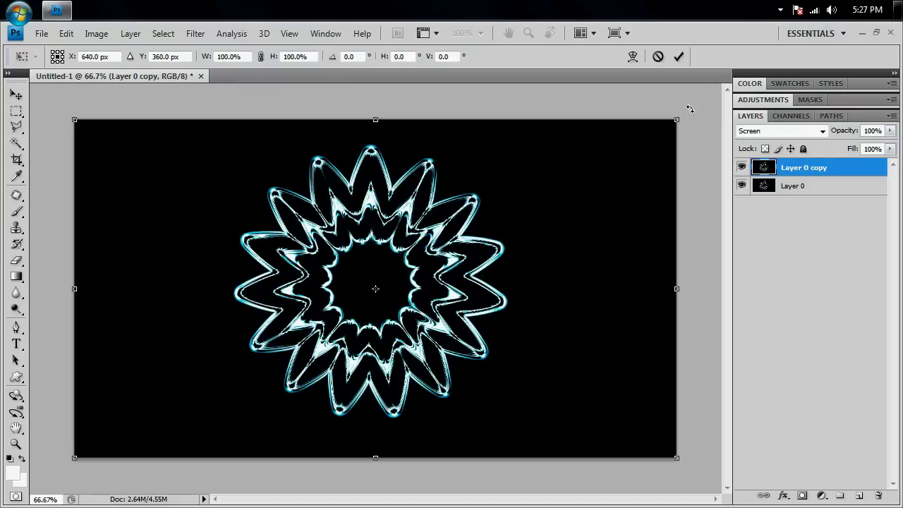
{"action": "left_click_drag", "start_coordinate": [675, 120], "coordinate": [698, 170]}
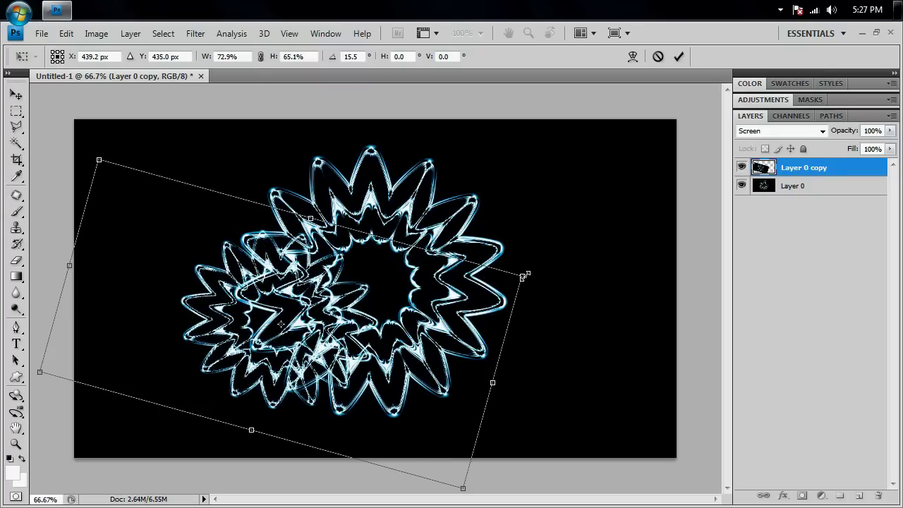
{"action": "left_click_drag", "start_coordinate": [525, 275], "coordinate": [610, 228]}
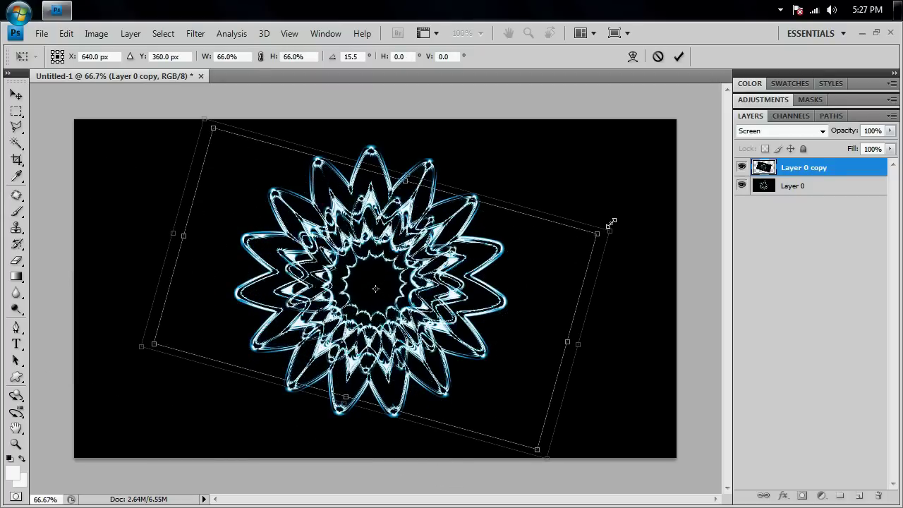
{"action": "left_click_drag", "start_coordinate": [598, 231], "coordinate": [612, 229]}
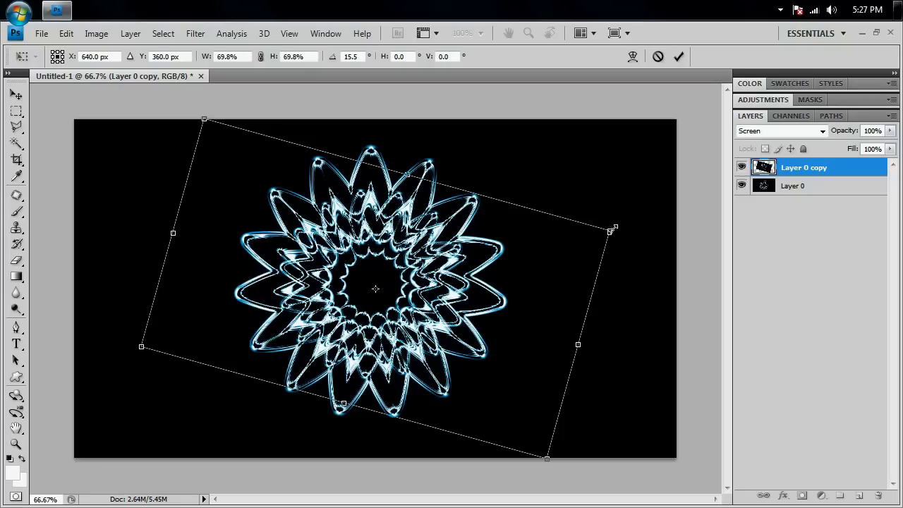
{"action": "mouse_move", "coordinate": [500, 289]}
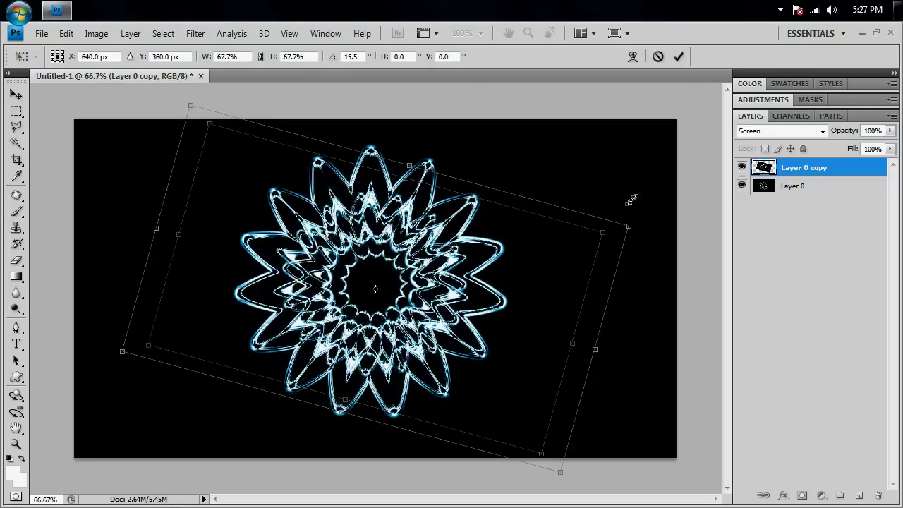
{"action": "left_click_drag", "start_coordinate": [627, 227], "coordinate": [646, 214]}
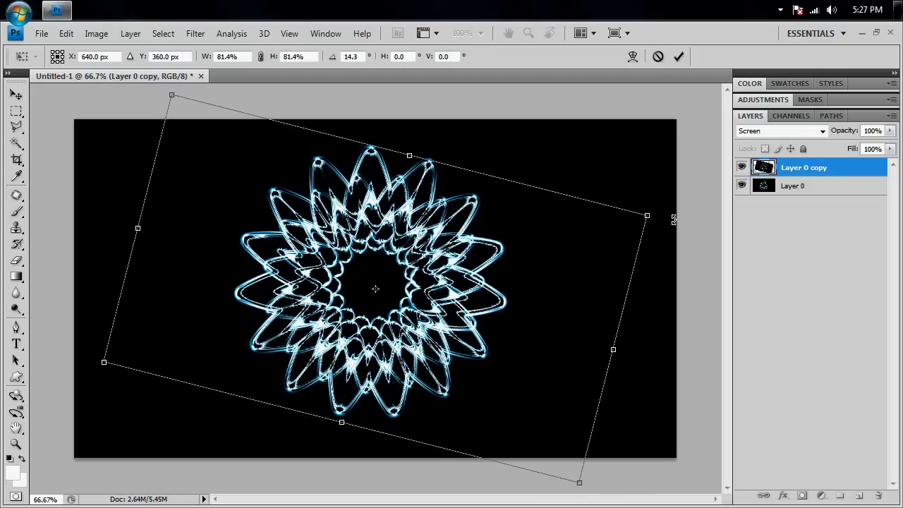